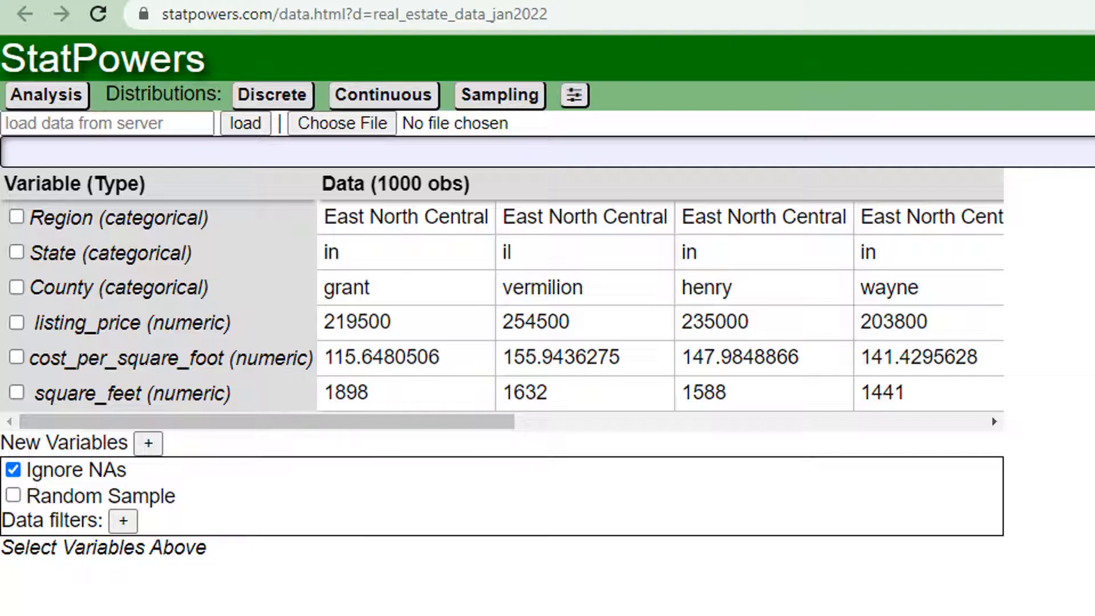
mouse_move(272, 421)
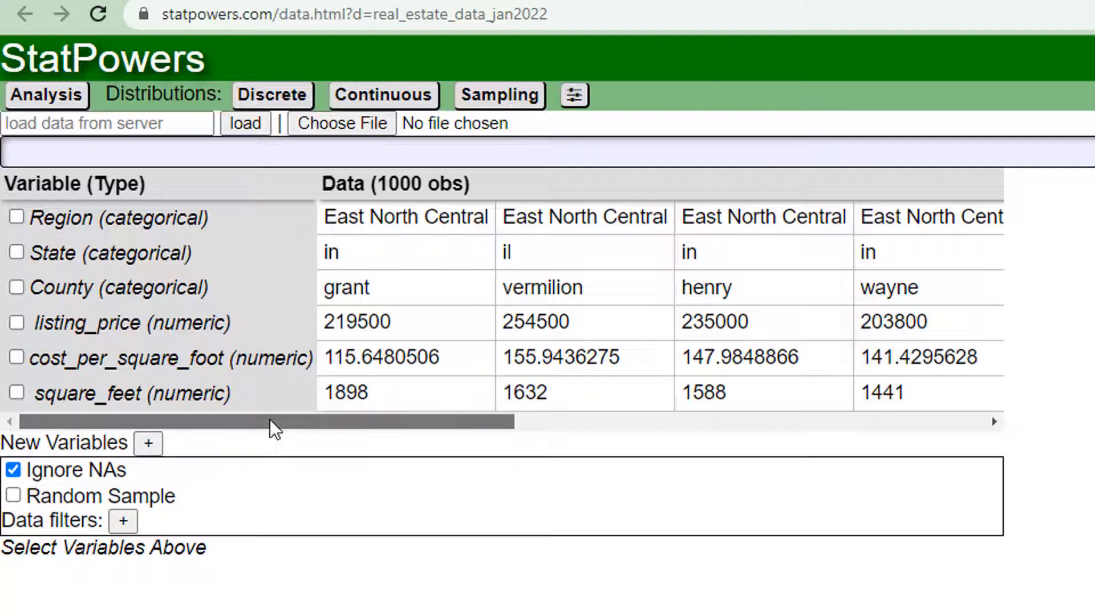
mouse_move(260, 429)
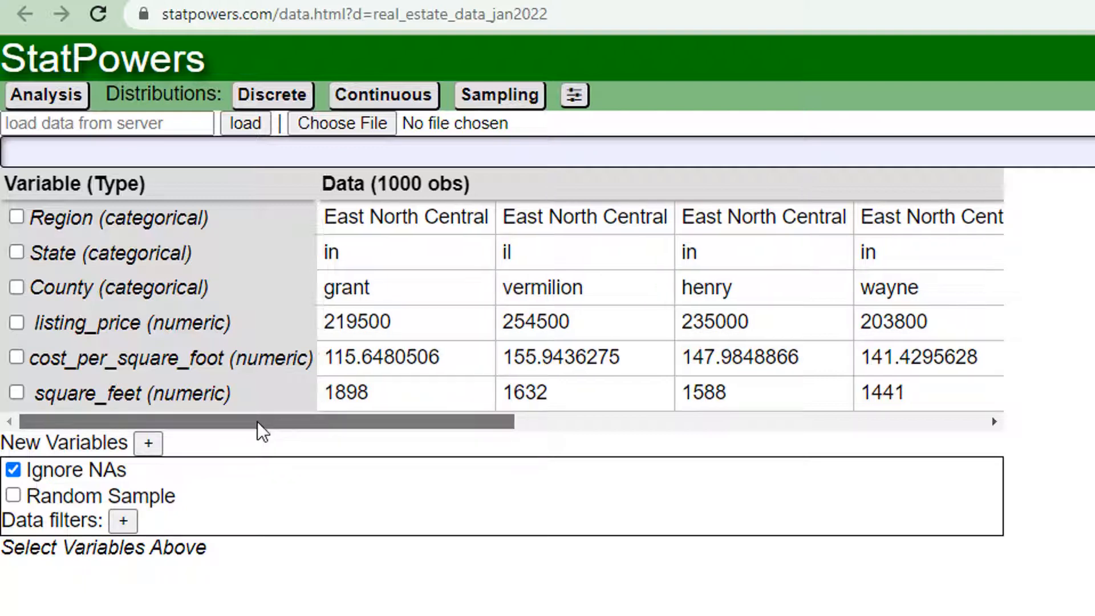
mouse_move(240, 432)
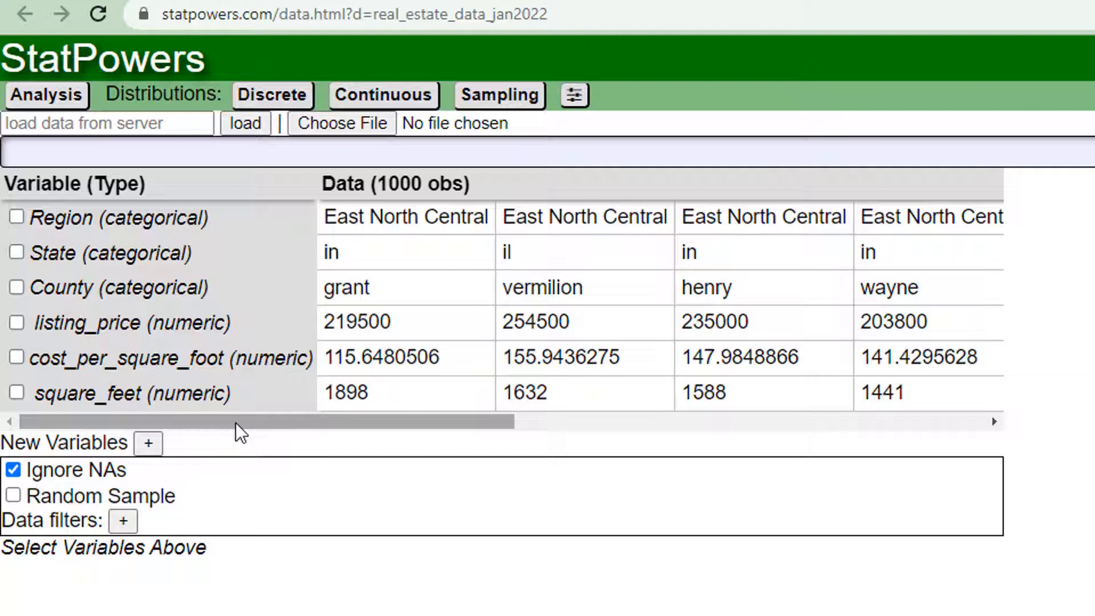
mouse_move(74, 293)
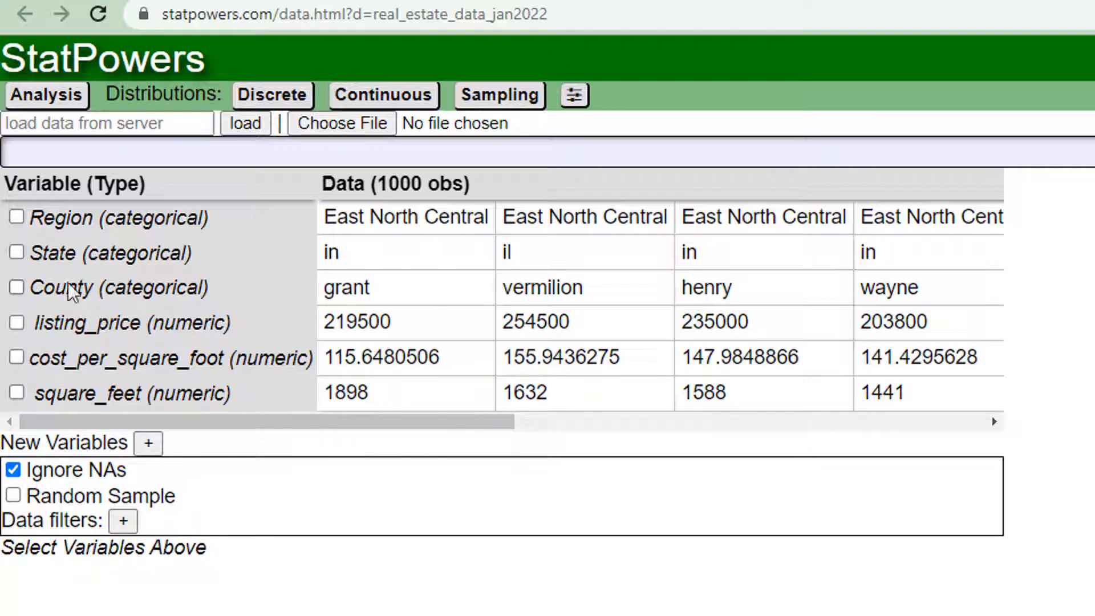
mouse_move(36, 379)
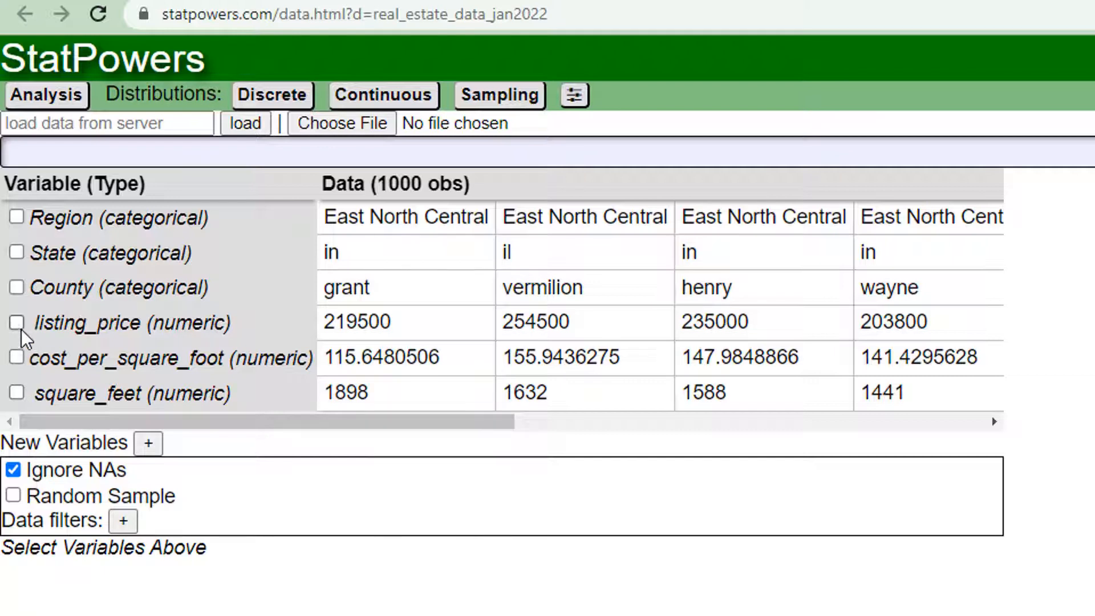
Select listing_price and square_feet, enable Random Sample, and set sample size 30
left_click(16, 392)
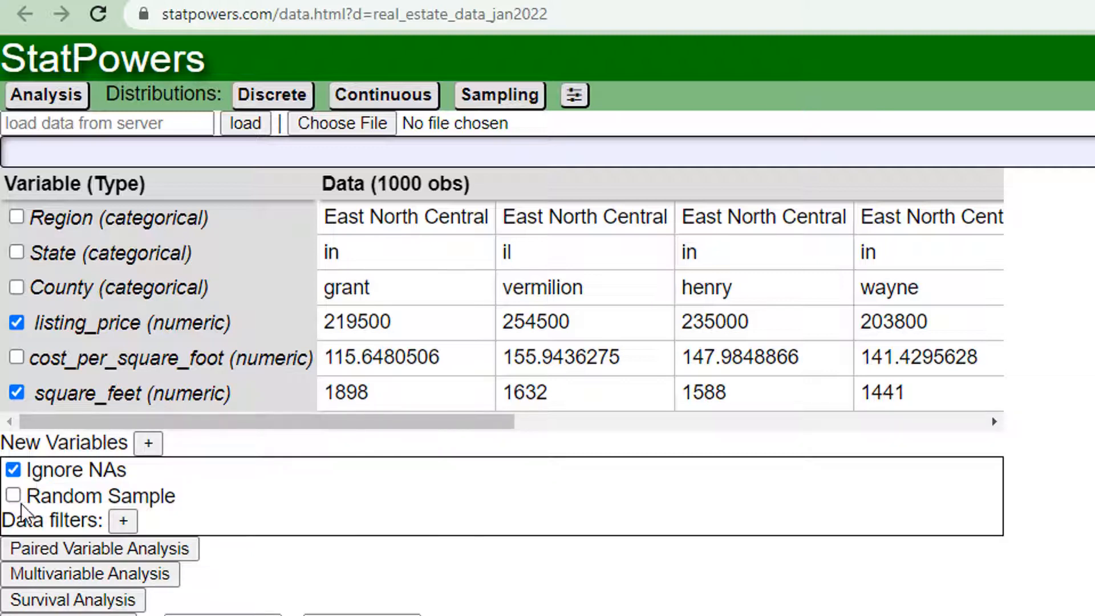
left_click(12, 495)
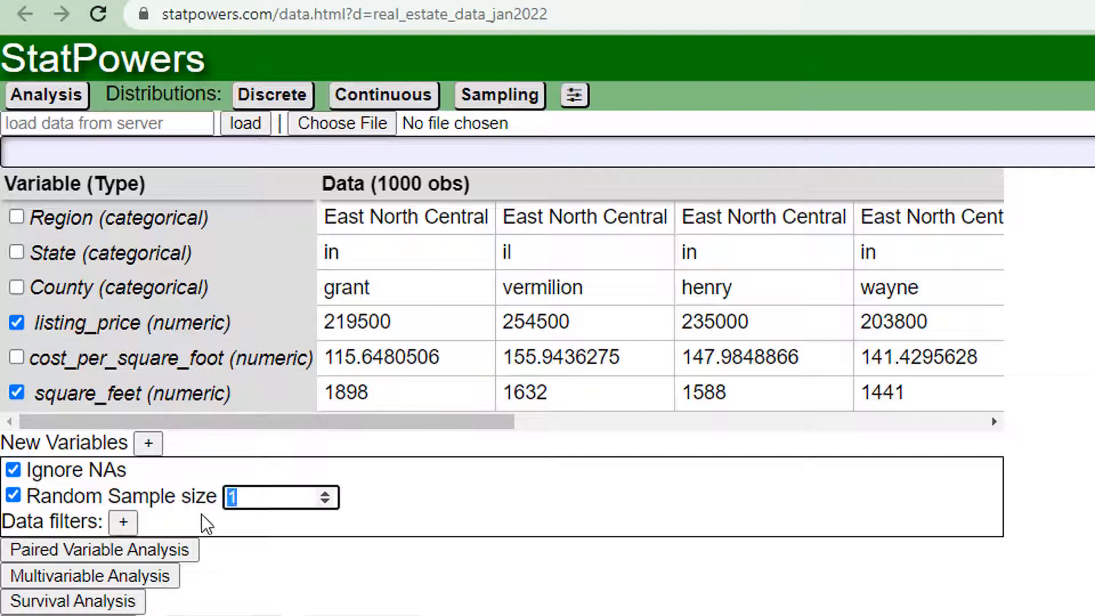
type("30")
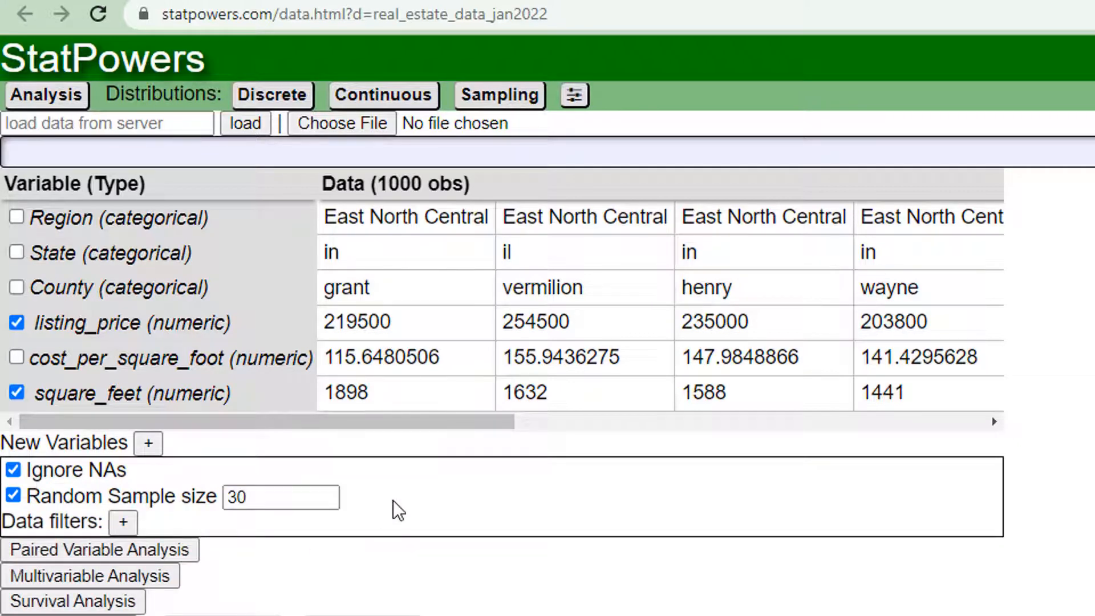
mouse_move(250, 530)
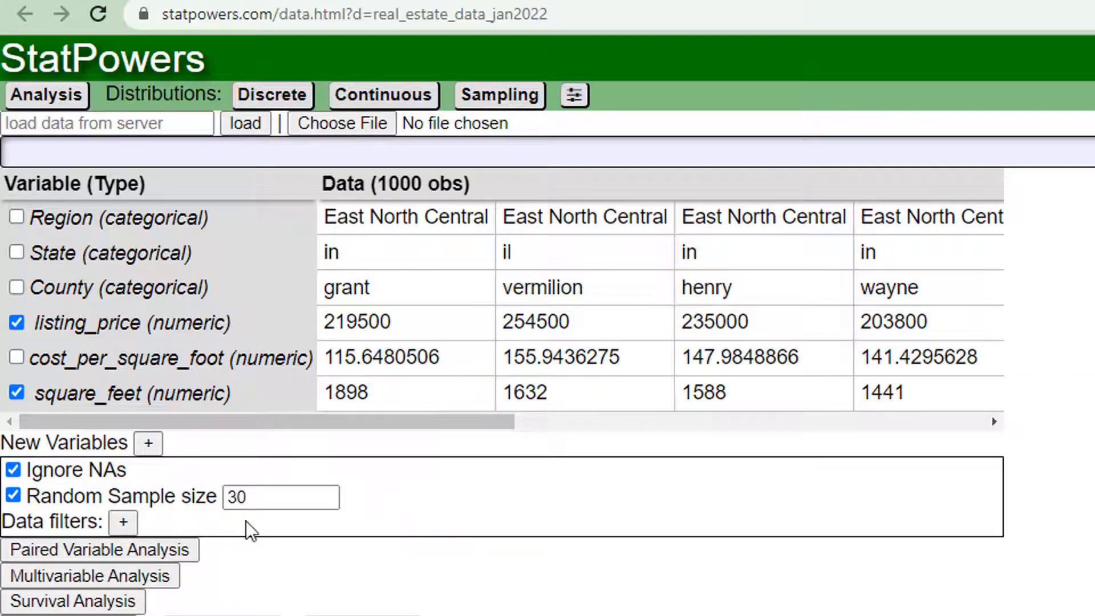
Add a data filter on Region keeping only Northeast listings
left_click(122, 521)
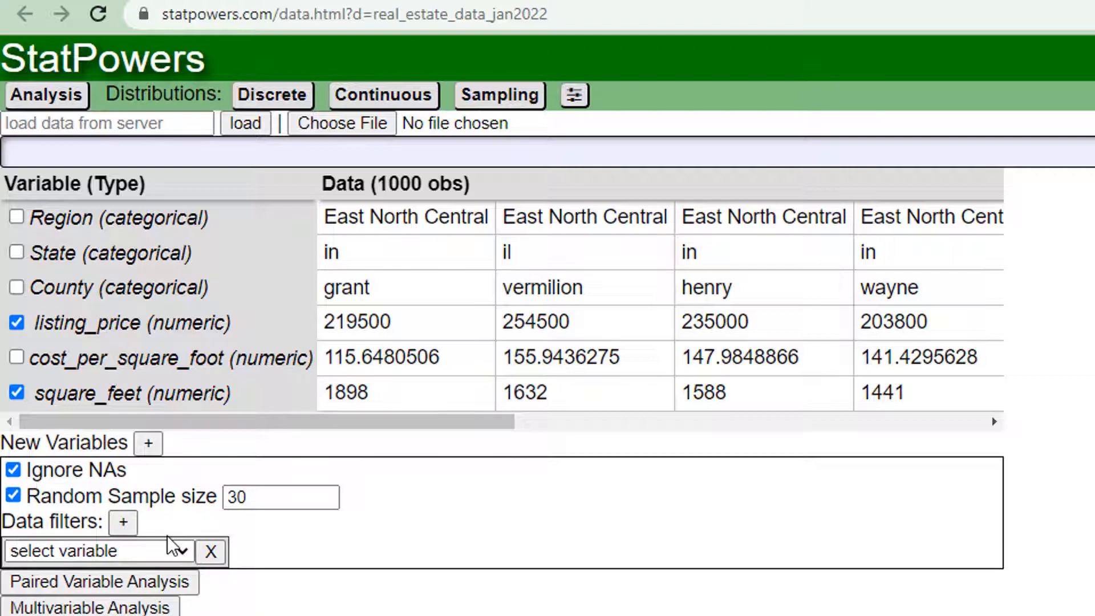
scroll("down", 3)
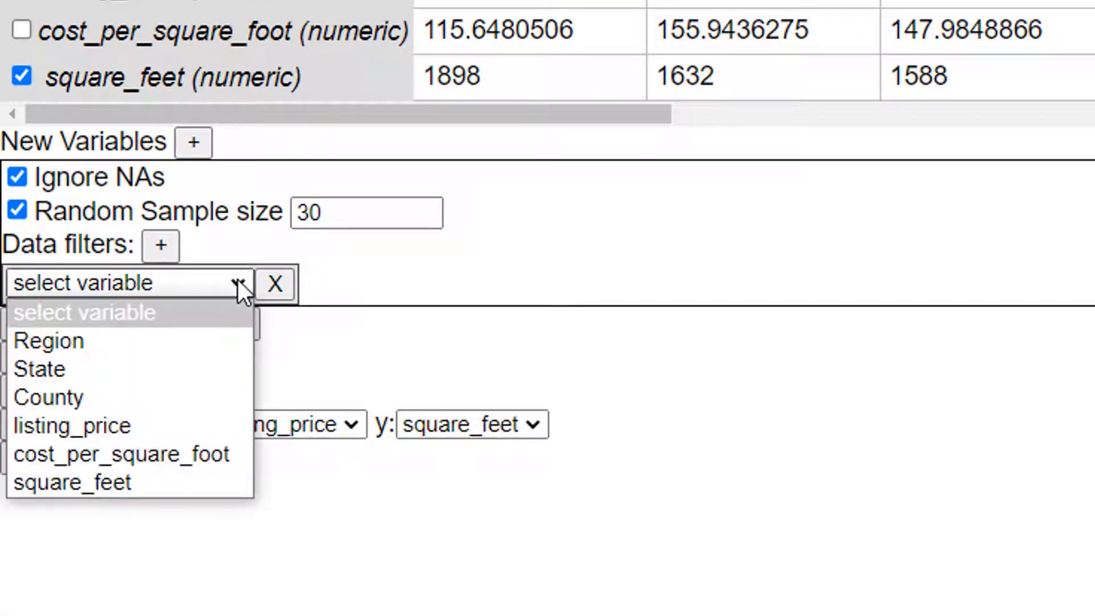
left_click(45, 340)
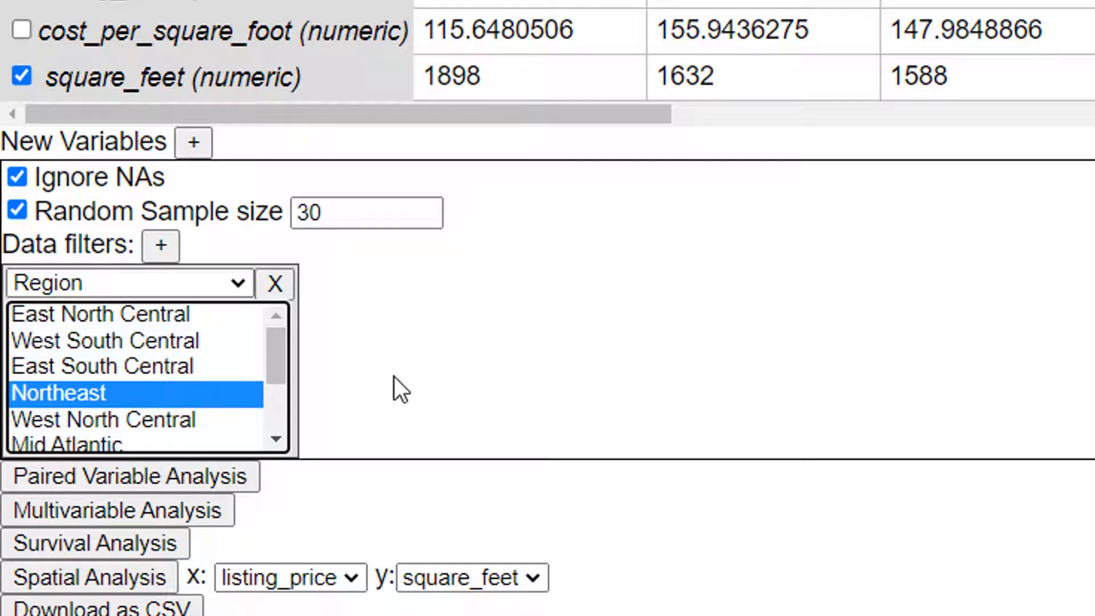
scroll("up", 3)
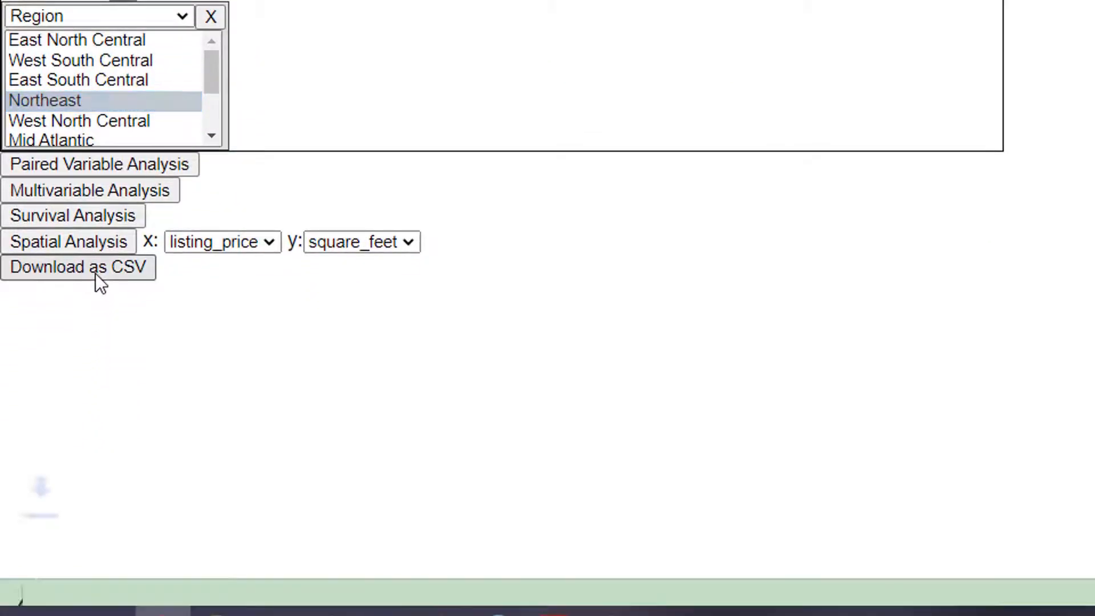
Download the Northeast sample as data_download (26).csv and open it in Excel
left_click(77, 267)
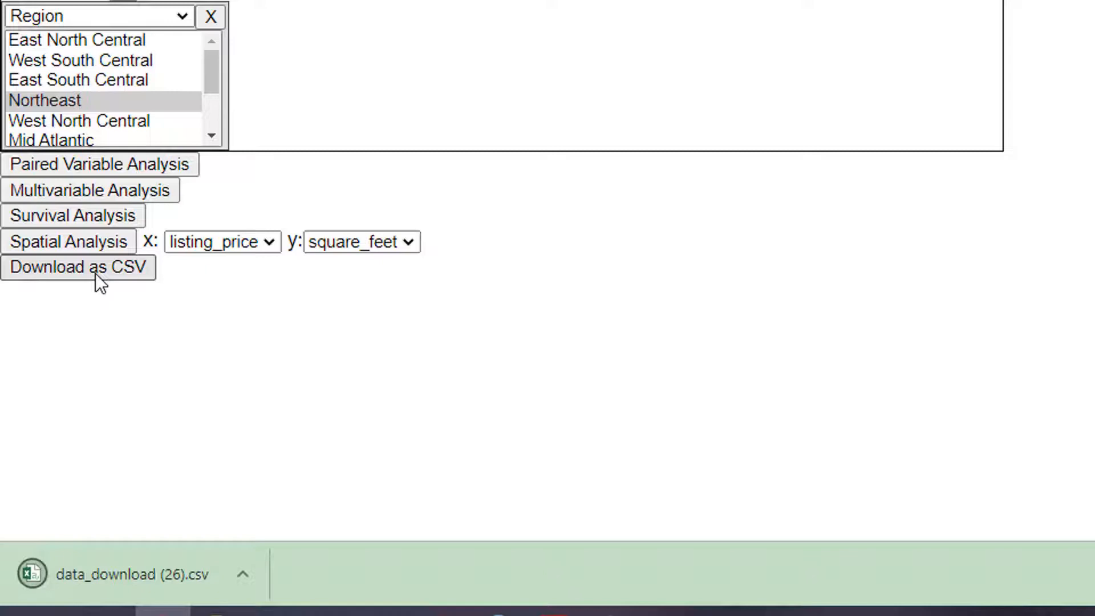
left_click(78, 267)
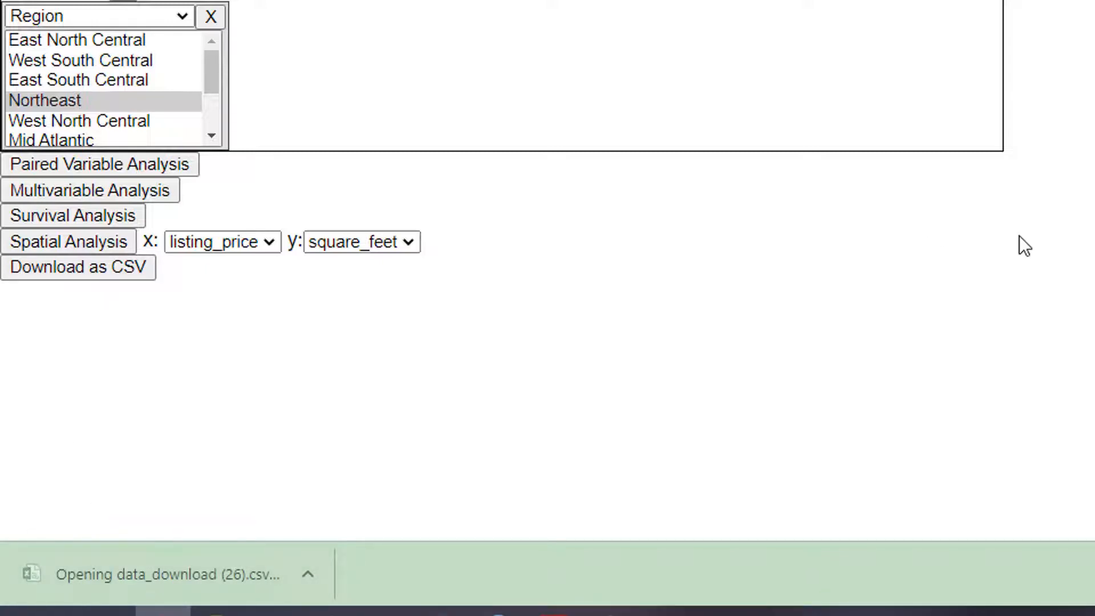
left_click(165, 574)
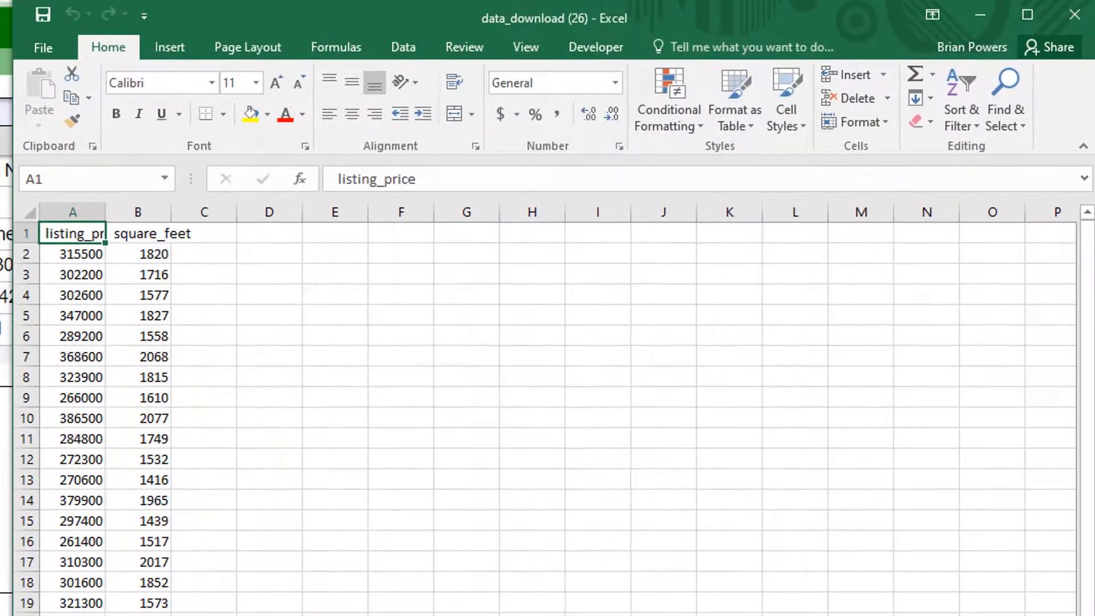
Widen column A so the full listing_price header is visible
left_click(400, 438)
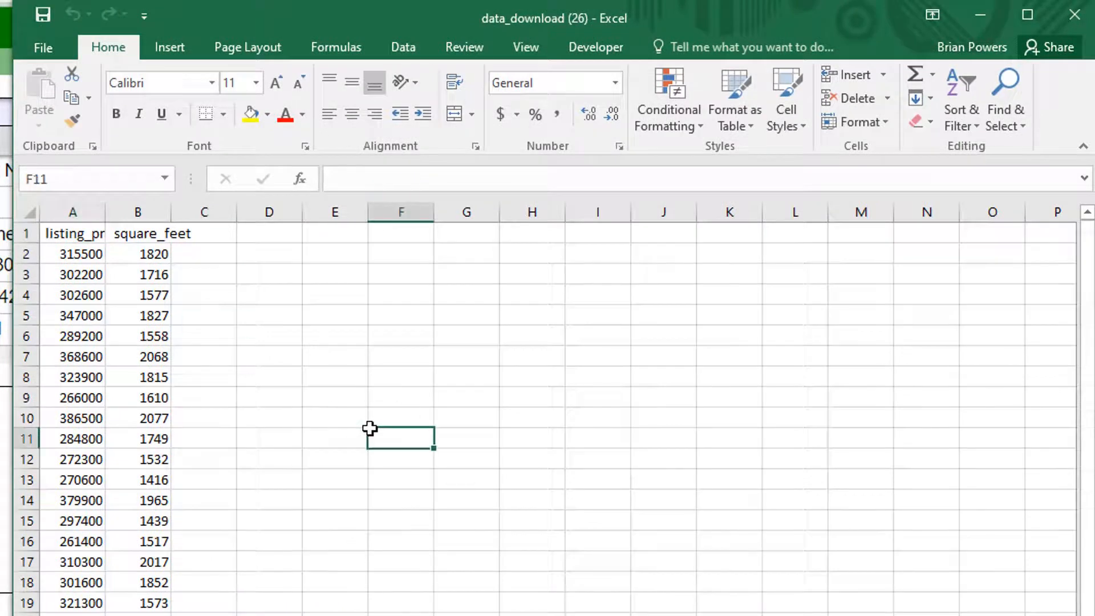
mouse_move(349, 439)
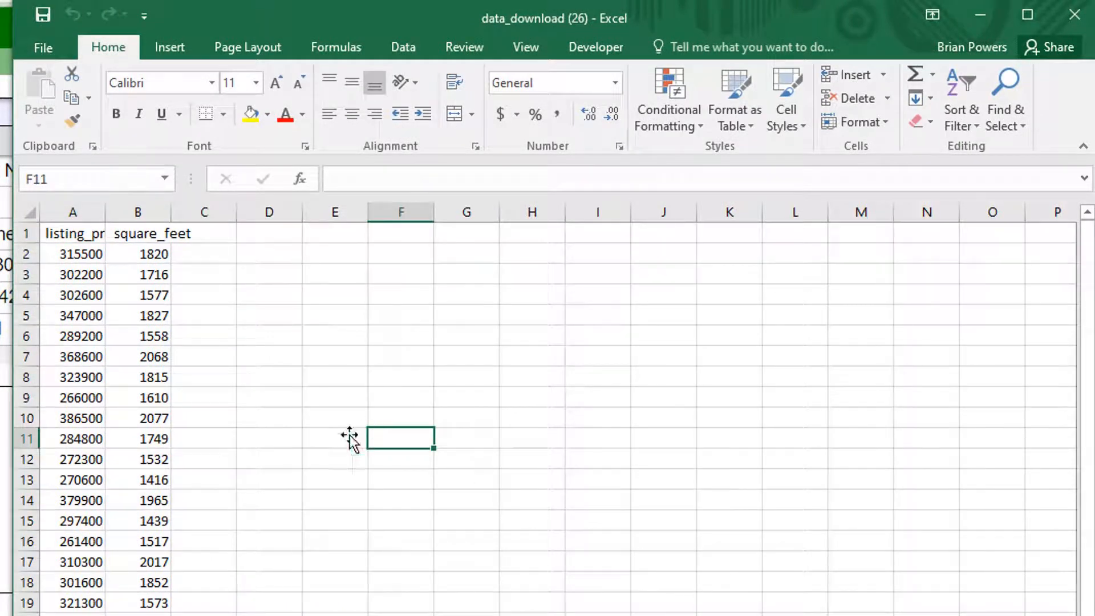
mouse_move(165, 417)
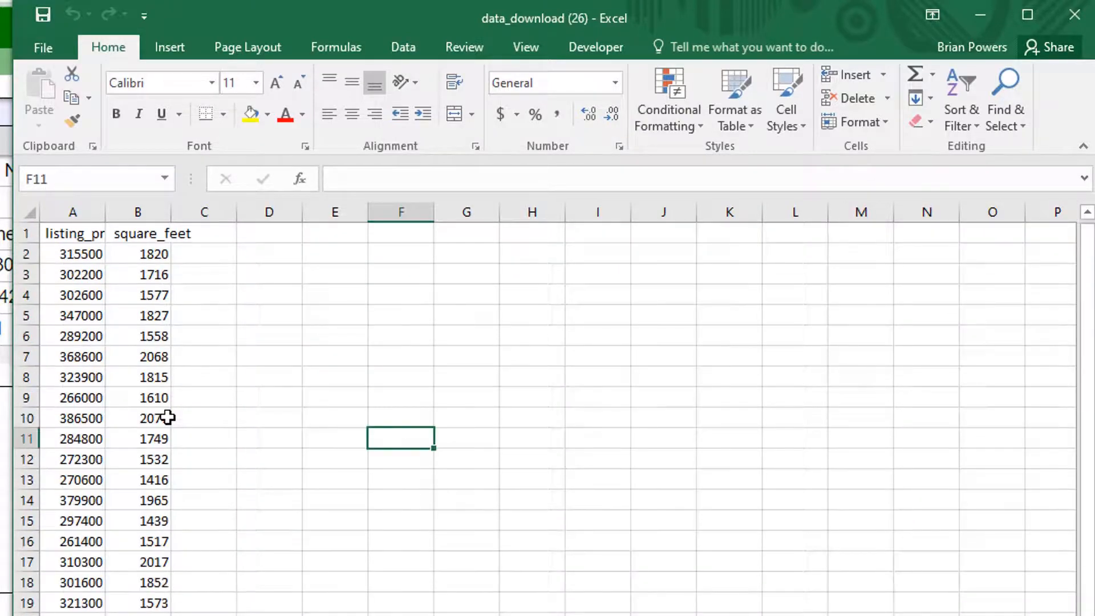
left_click_drag(177, 212, 142, 211)
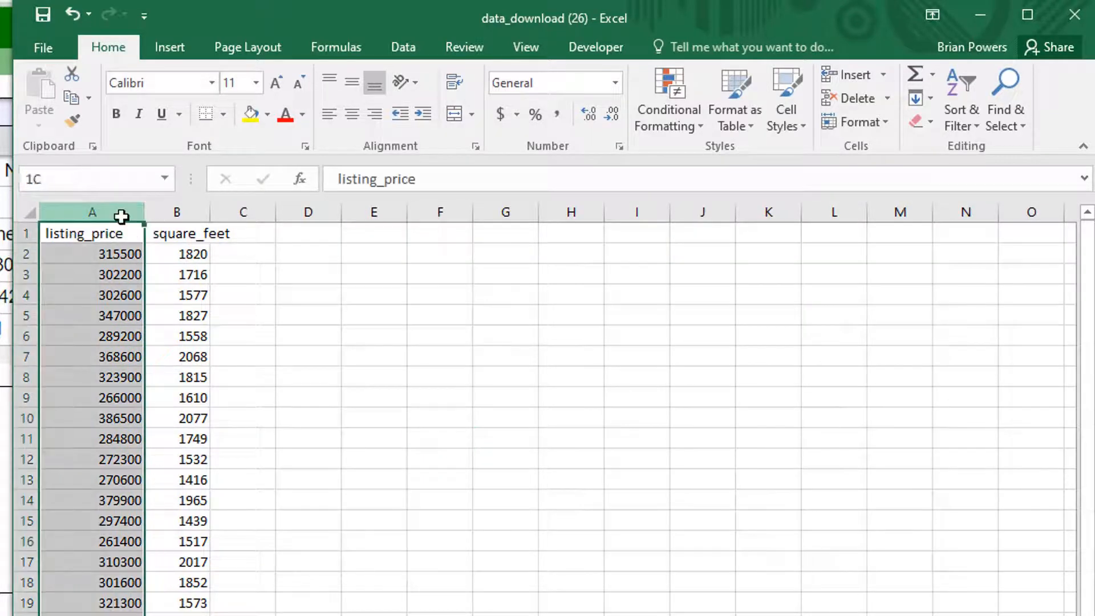
Cut the listing_price column from A and bring up paste options on column C
left_click(91, 233)
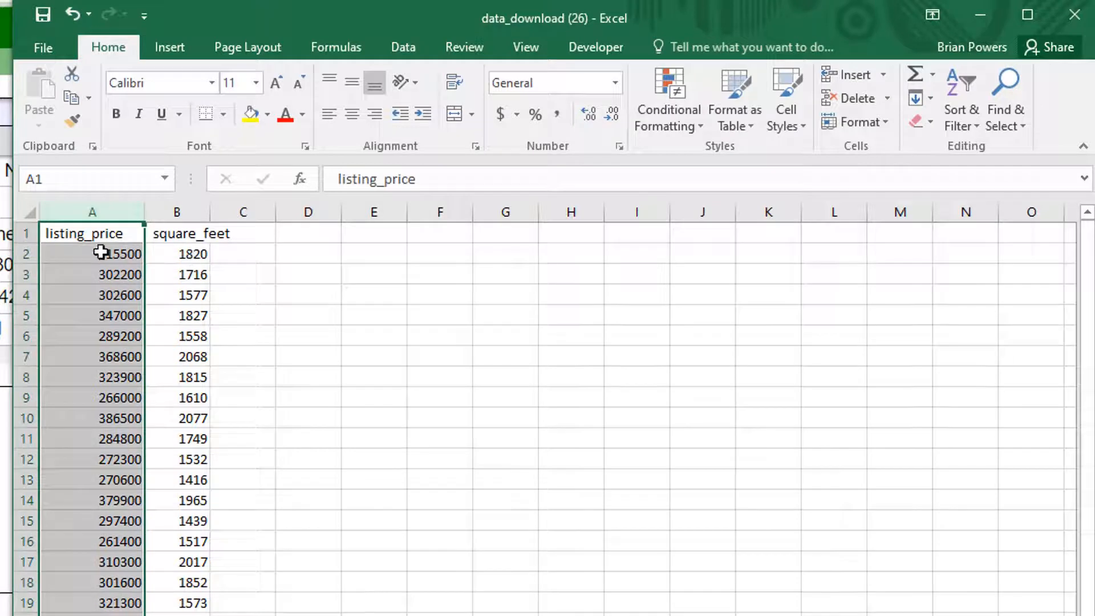
right_click(91, 212)
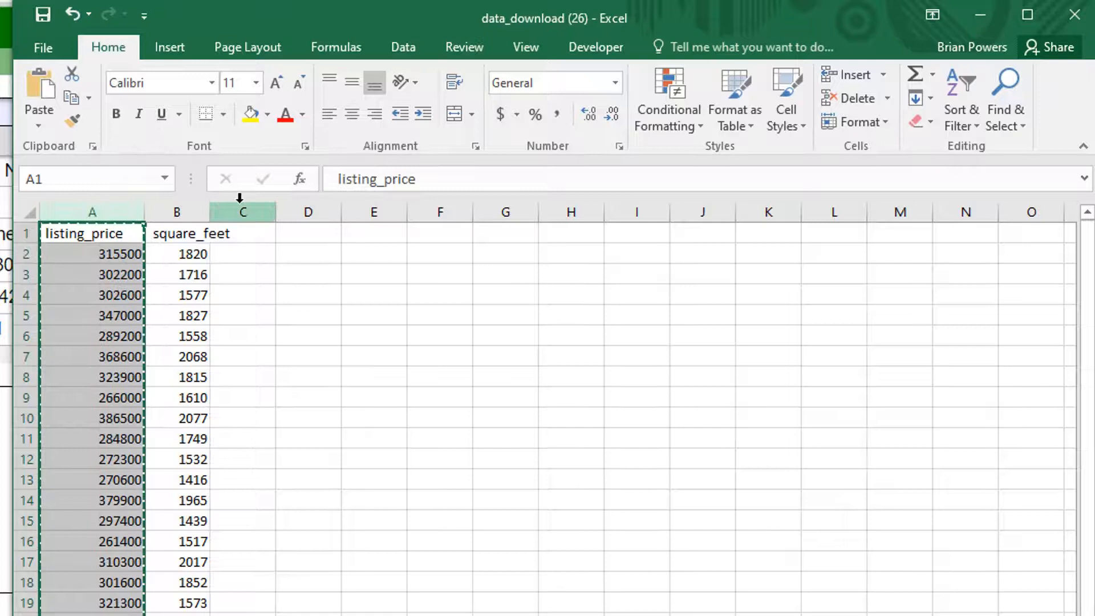
right_click(243, 212)
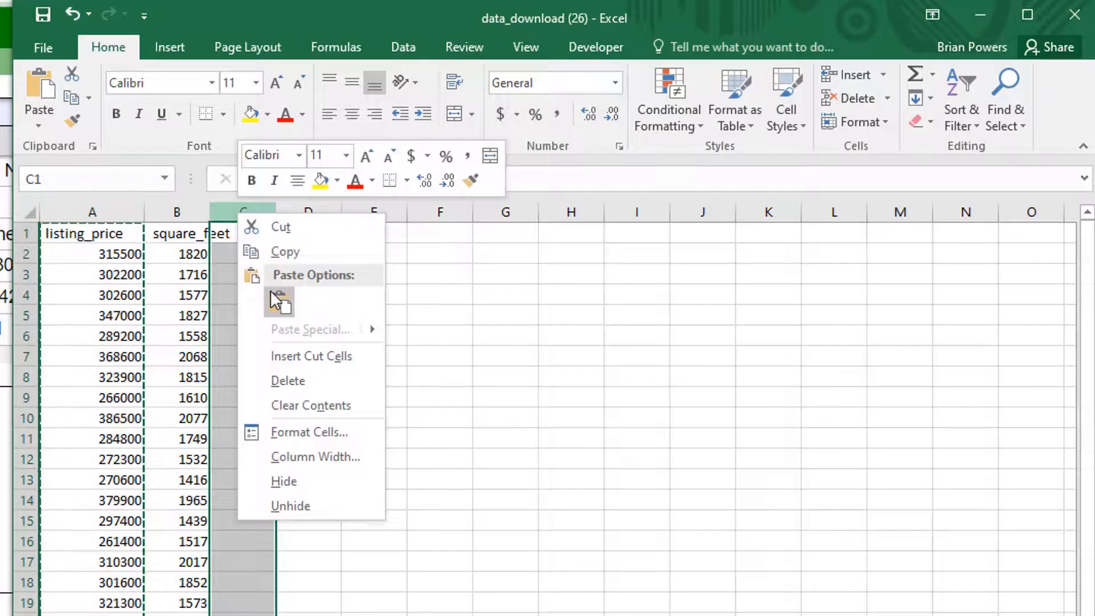